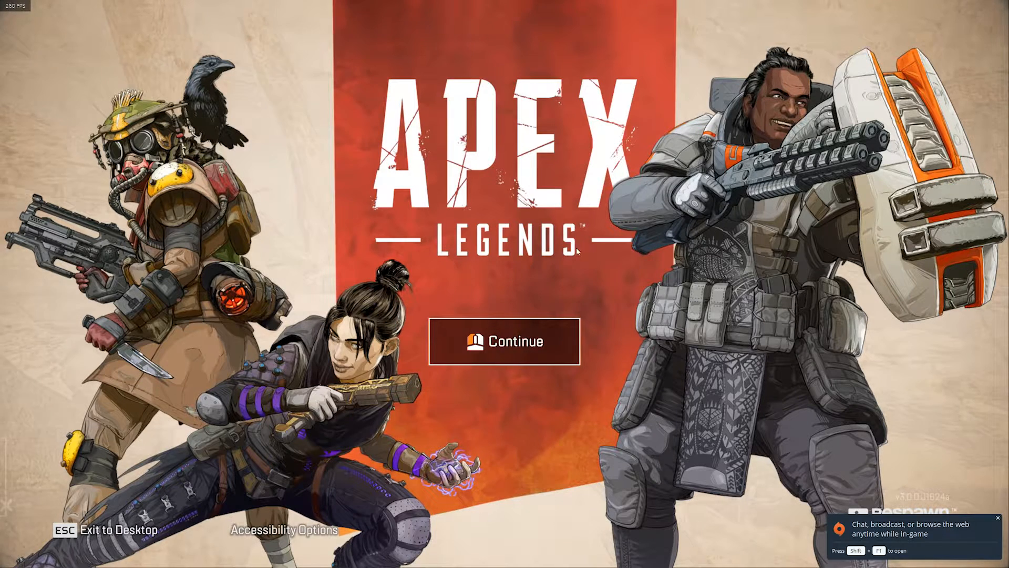
Continue past the title screen and reach Bangalore's skin collection from the Legends roster
{"action": "left_click", "coordinate": [503, 341]}
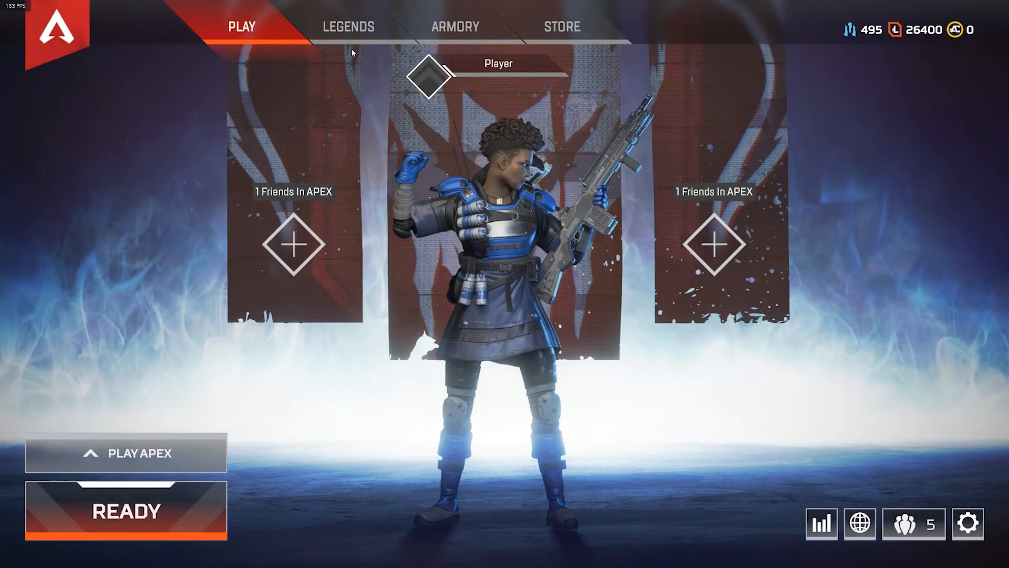
{"action": "left_click", "coordinate": [348, 26]}
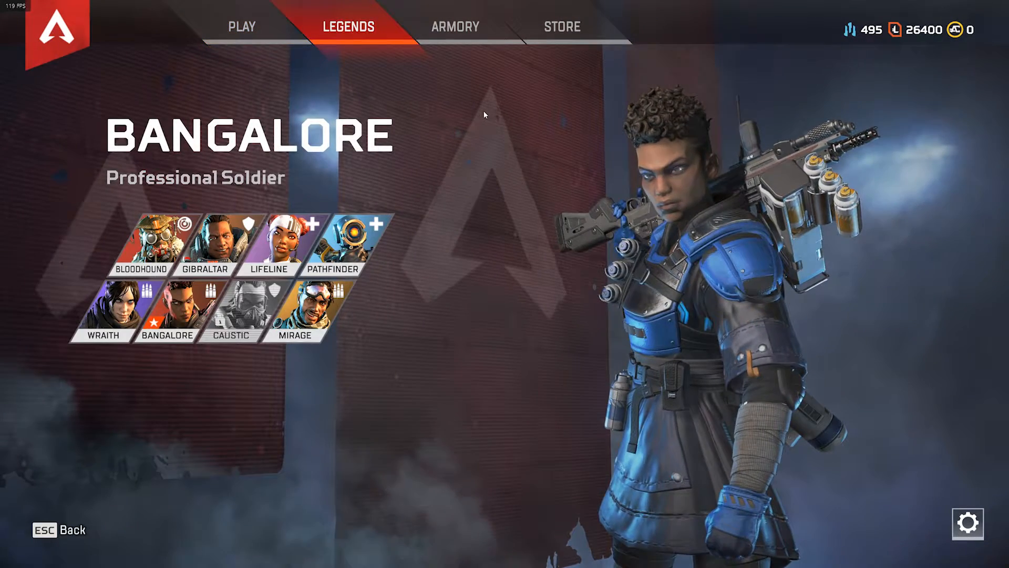
{"action": "left_click", "coordinate": [169, 309]}
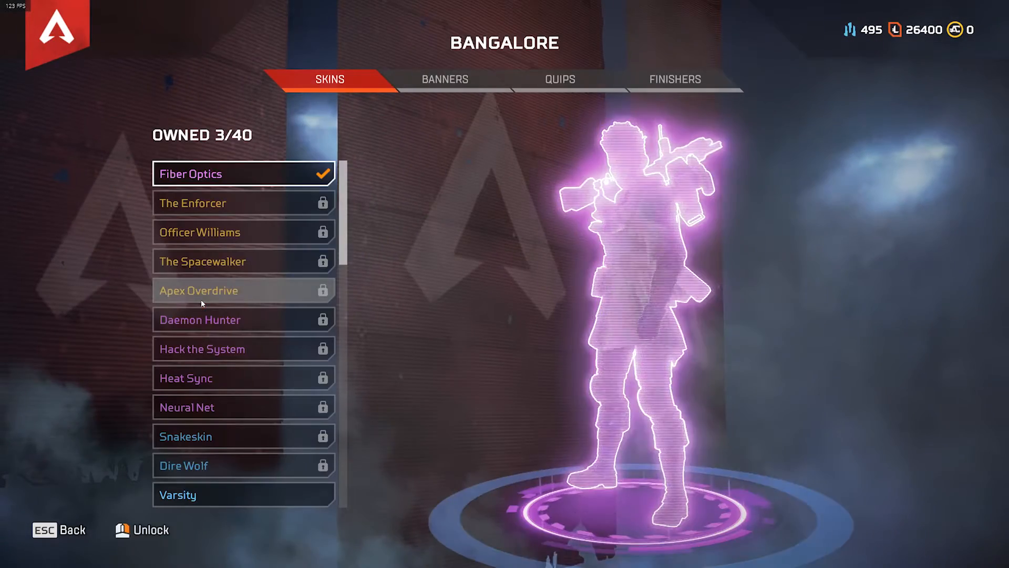
Show Bangalore's Banners page with Kills equipped as Tracker 1
{"action": "left_click", "coordinate": [442, 79]}
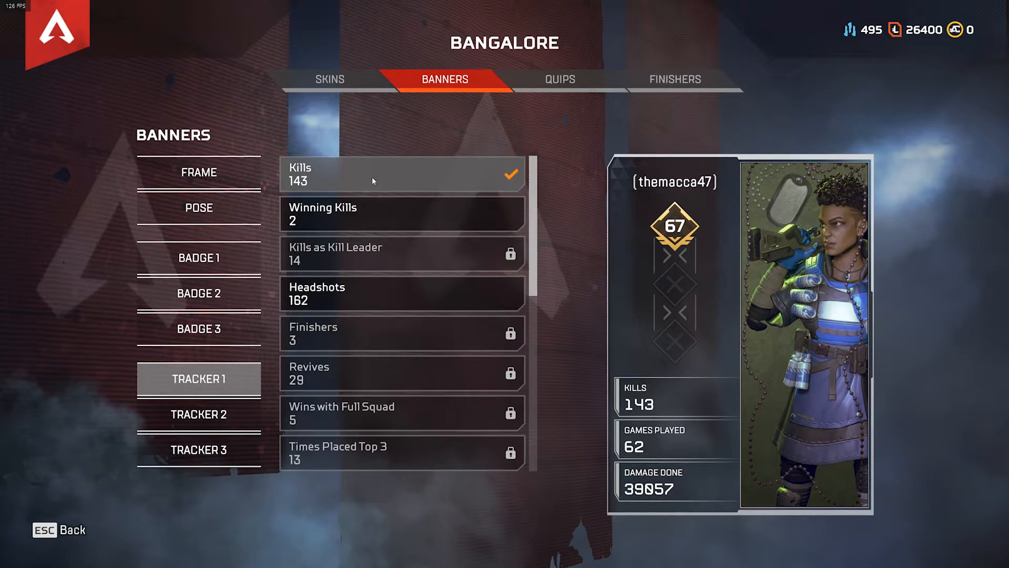
{"action": "mouse_move", "coordinate": [389, 115]}
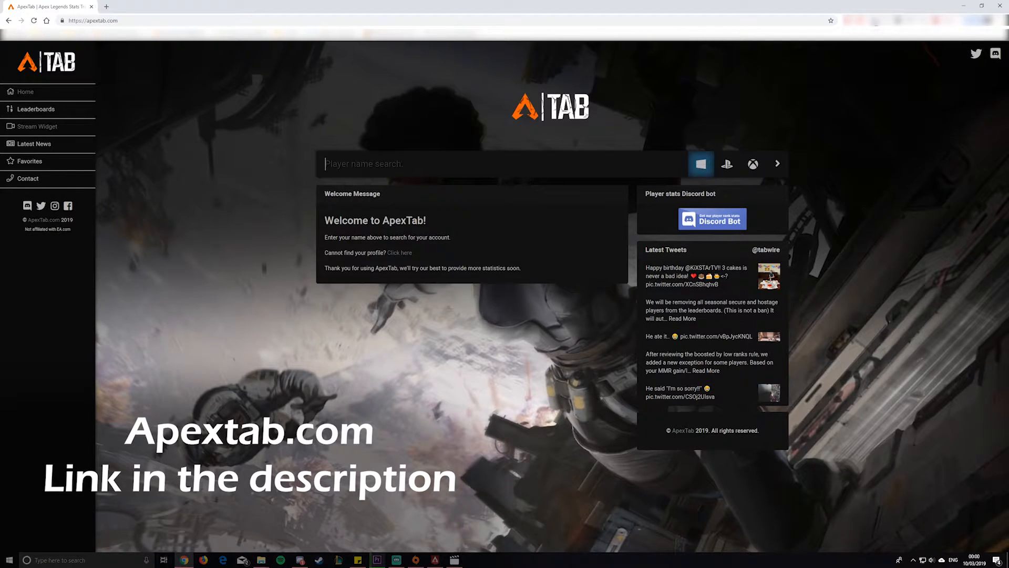
{"action": "type", "text": "themacca"}
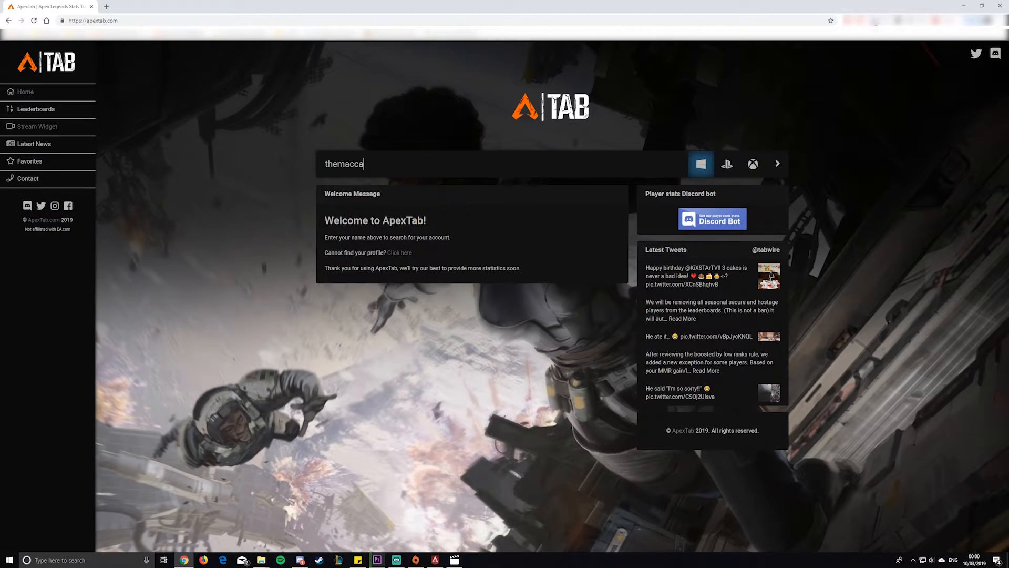
{"action": "type", "text": "47"}
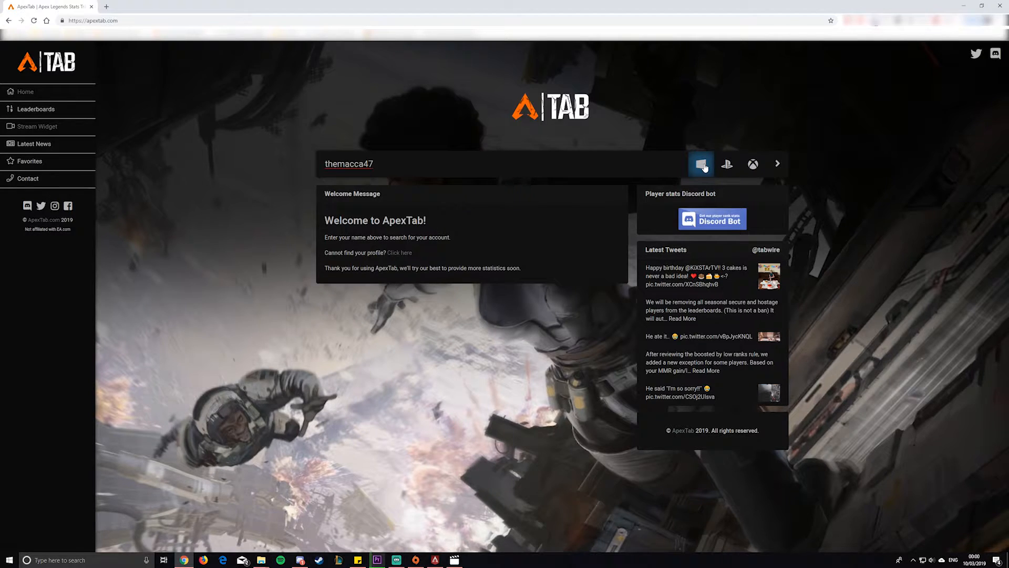
{"action": "left_click", "coordinate": [700, 164]}
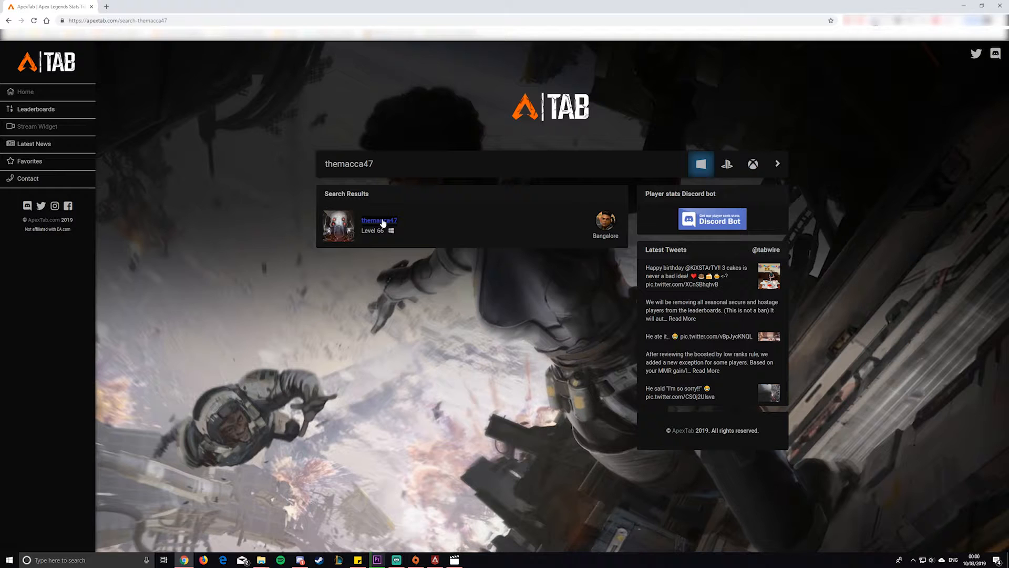
{"action": "left_click", "coordinate": [379, 219]}
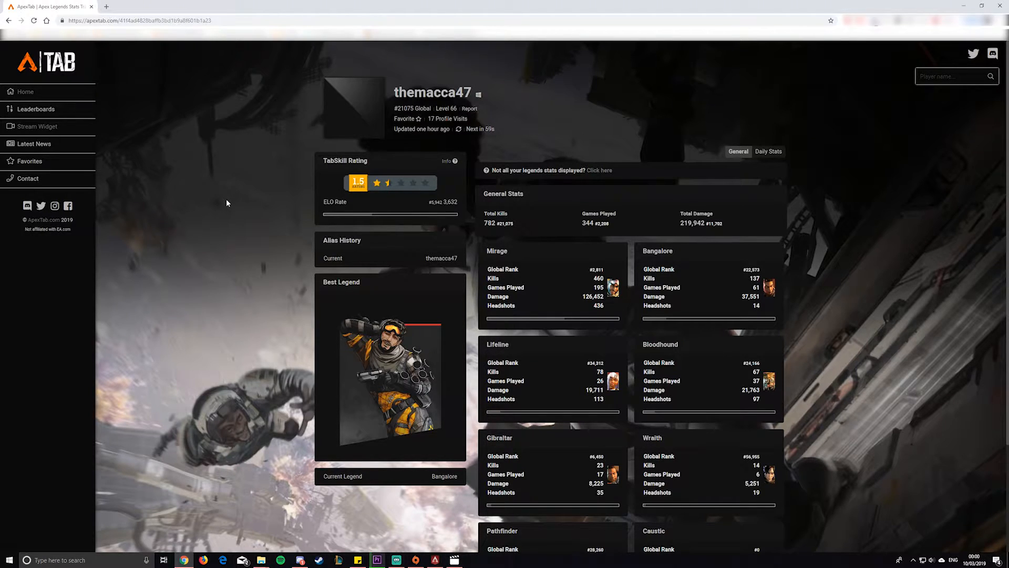
{"action": "mouse_move", "coordinate": [234, 200]}
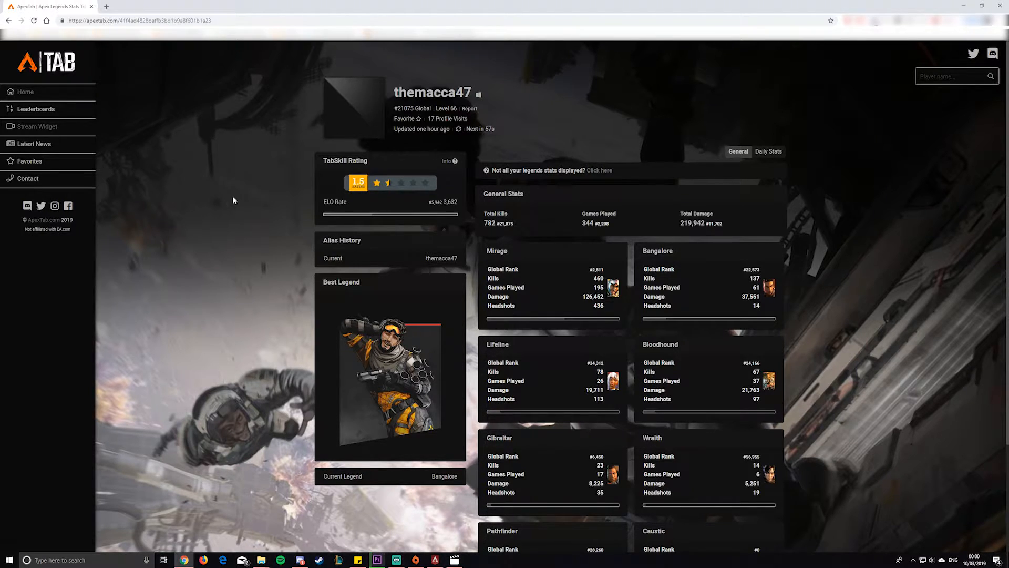
{"action": "mouse_move", "coordinate": [433, 437]}
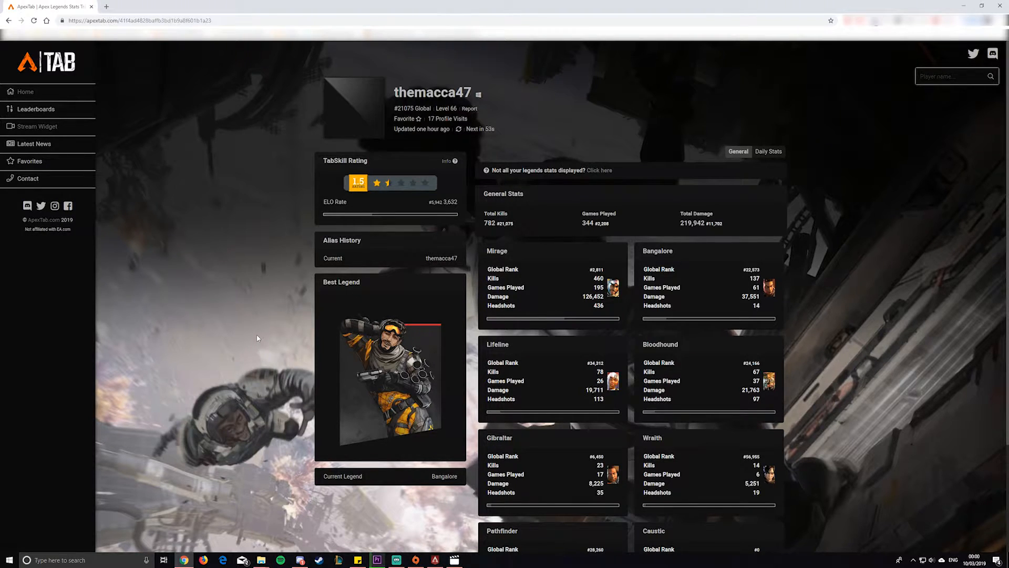
{"action": "mouse_move", "coordinate": [264, 197]}
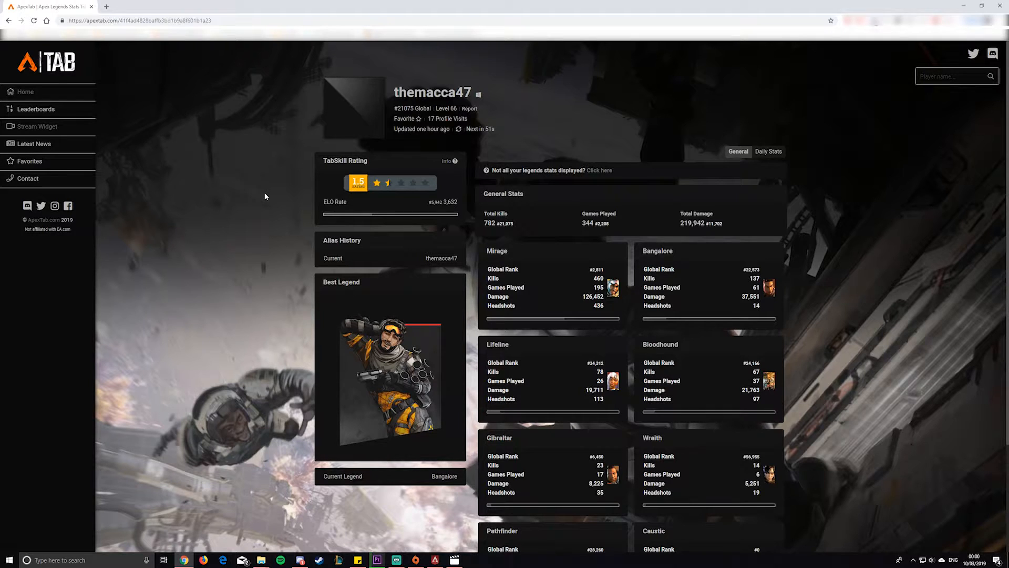
Copy the profile URL into Stream Widget and copy the generated widget URL
{"action": "left_click", "coordinate": [138, 20]}
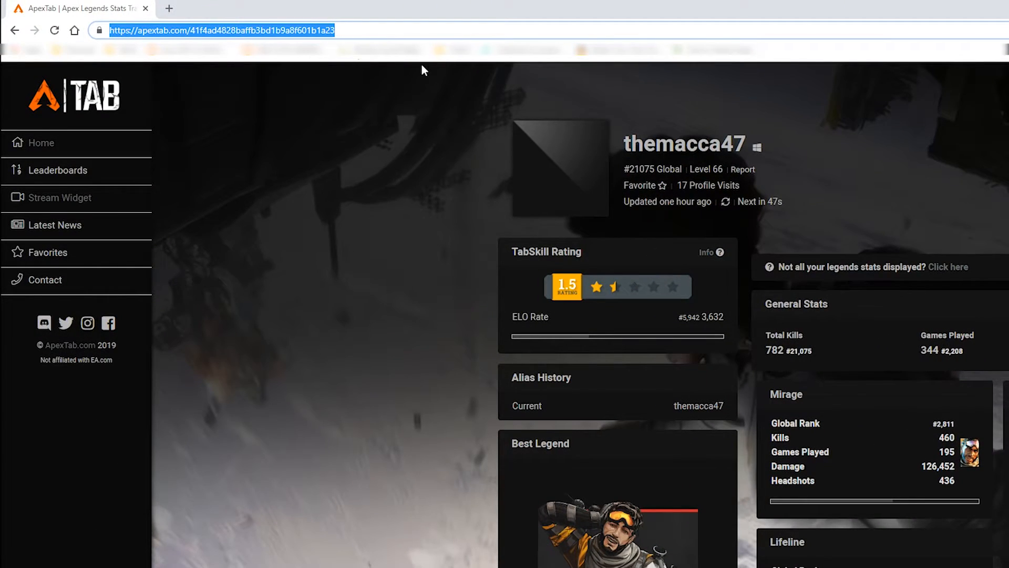
{"action": "mouse_move", "coordinate": [61, 198]}
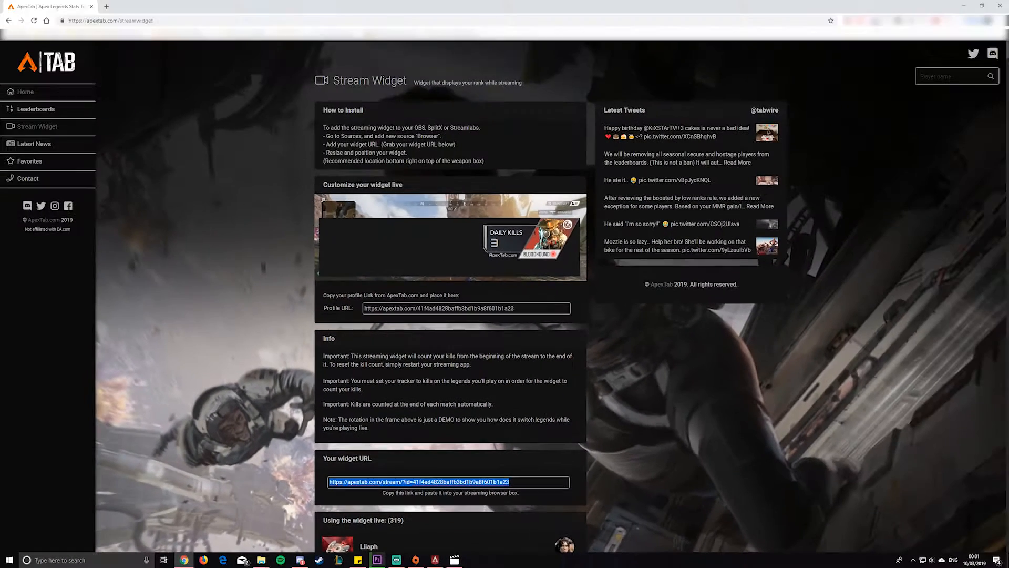
{"action": "left_click", "coordinate": [397, 559]}
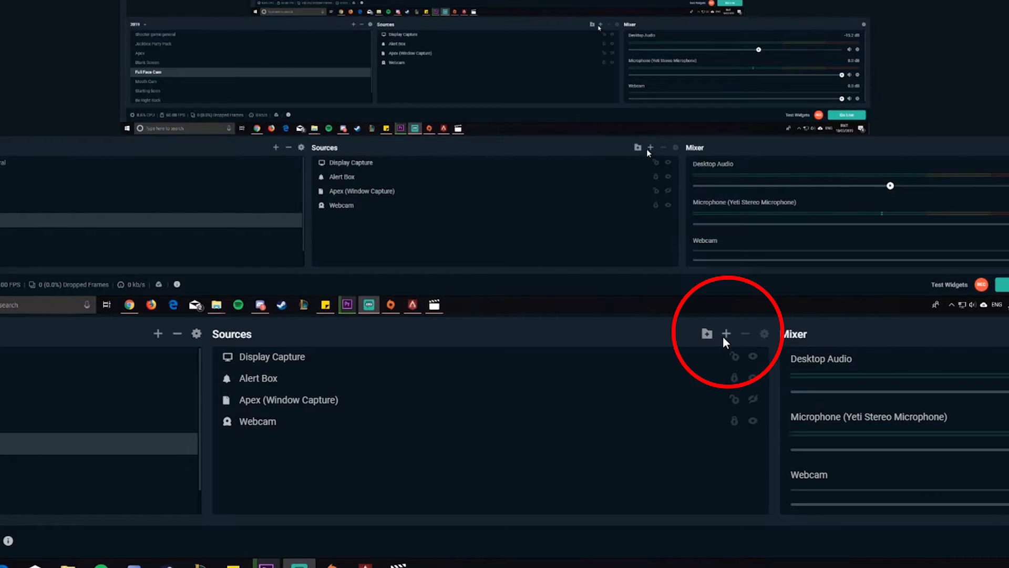
Add a Browser Source with the ApexTab widget URL, showing the Daily Kills overlay in the scene
{"action": "left_click", "coordinate": [726, 334]}
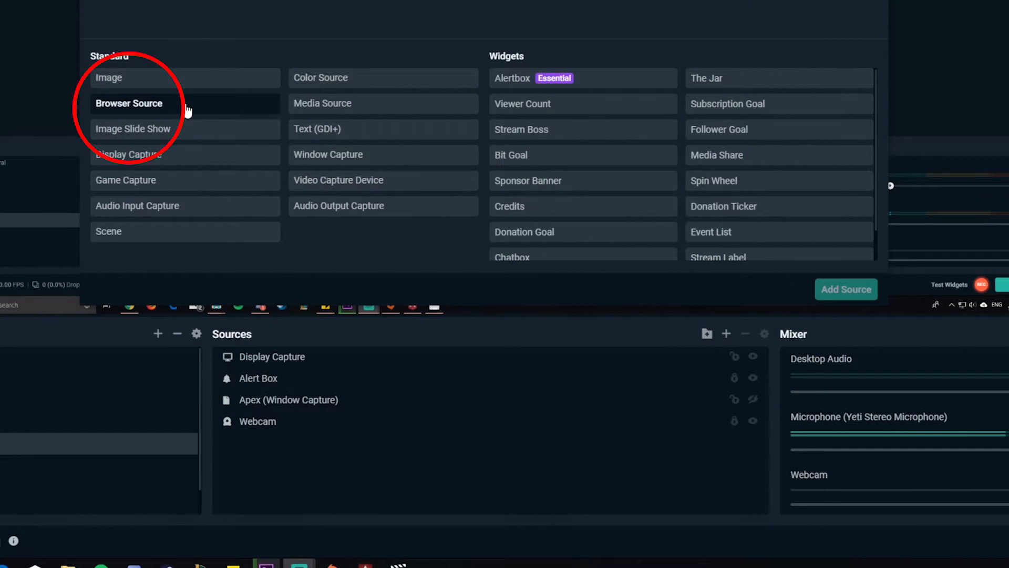
{"action": "left_click", "coordinate": [129, 104]}
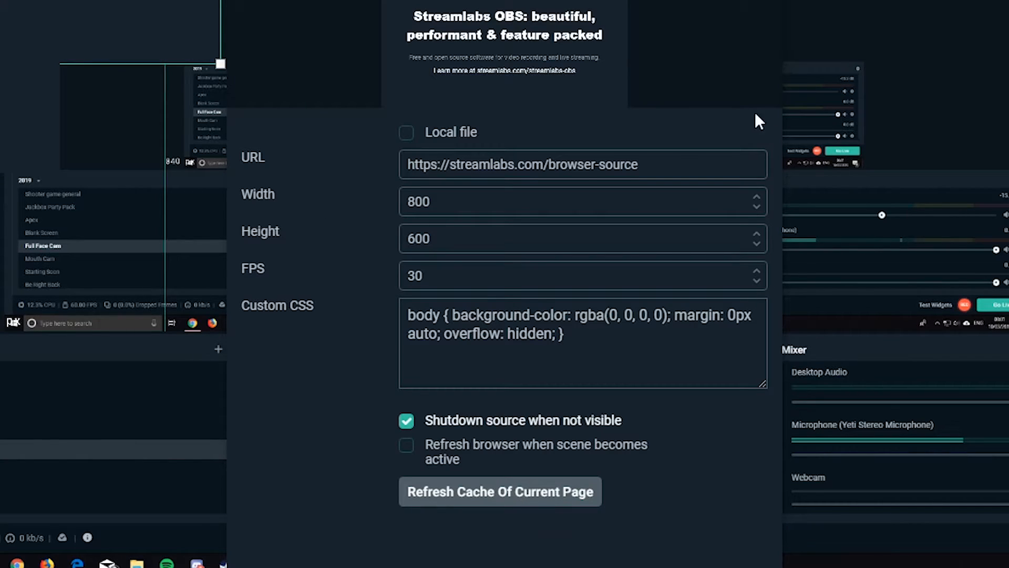
{"action": "triple_click", "coordinate": [521, 164]}
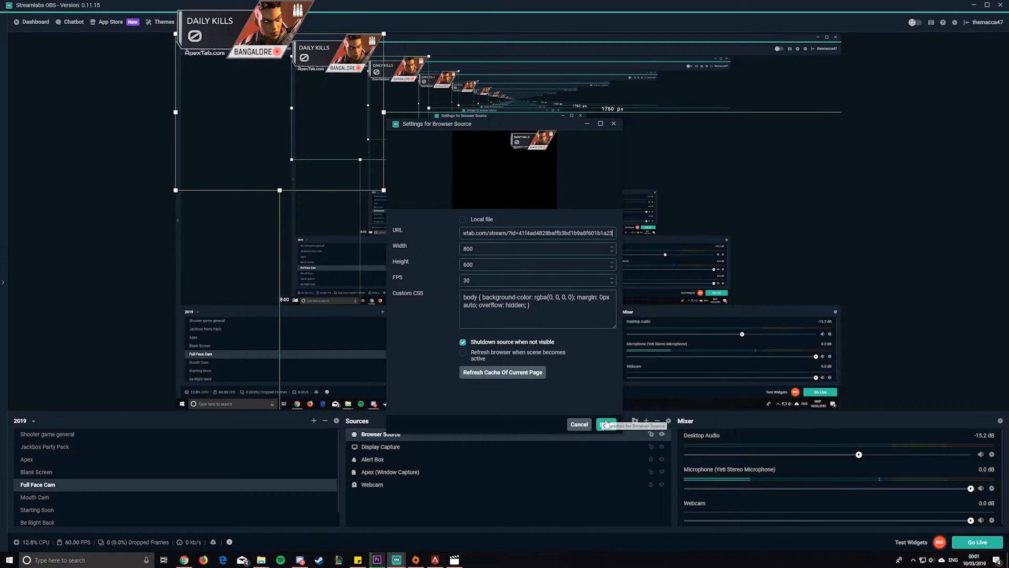
{"action": "left_click", "coordinate": [606, 424]}
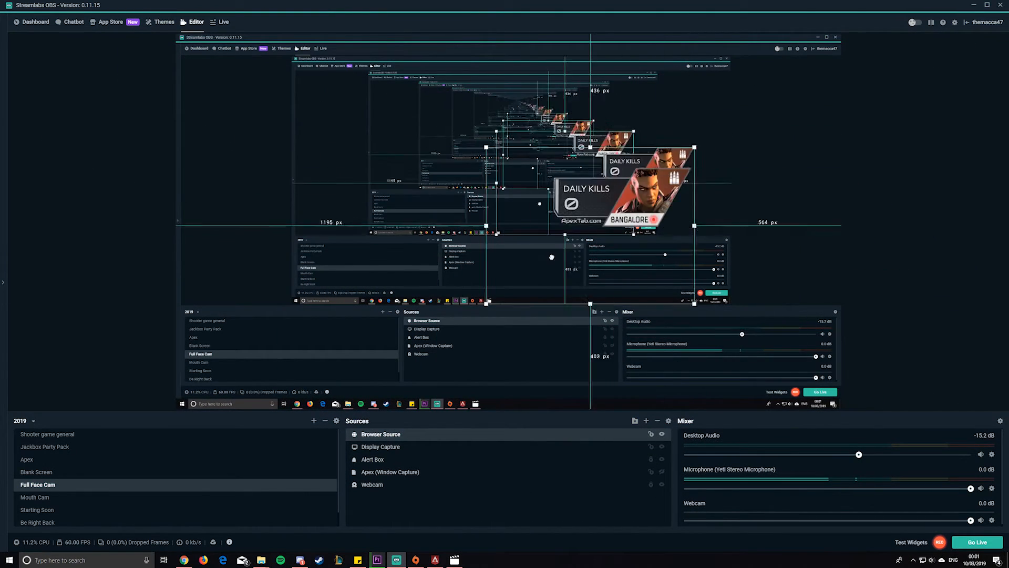